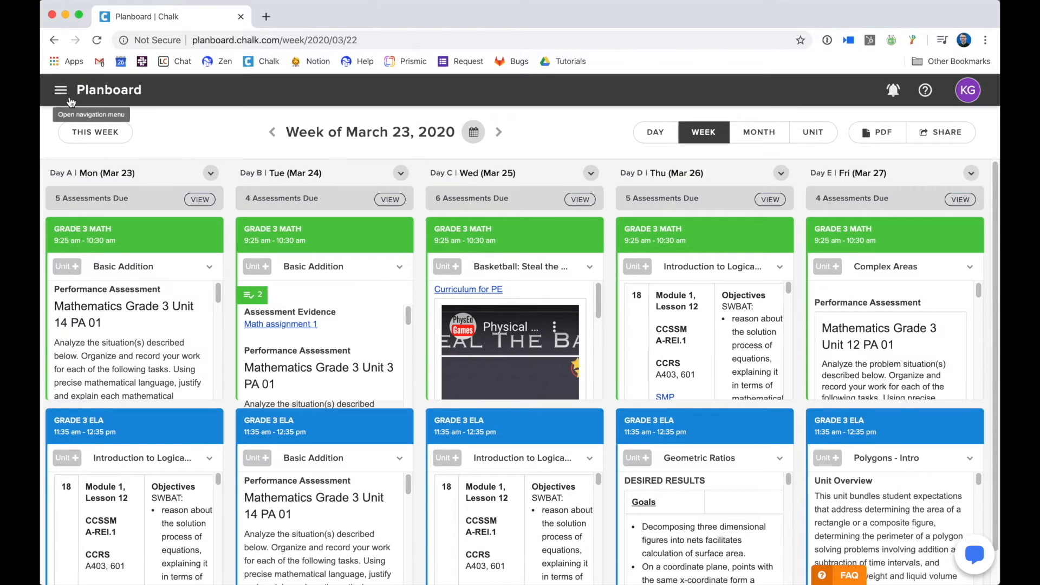
# Go to the Subjects settings page from the navigation menu
pyautogui.click(61, 89)
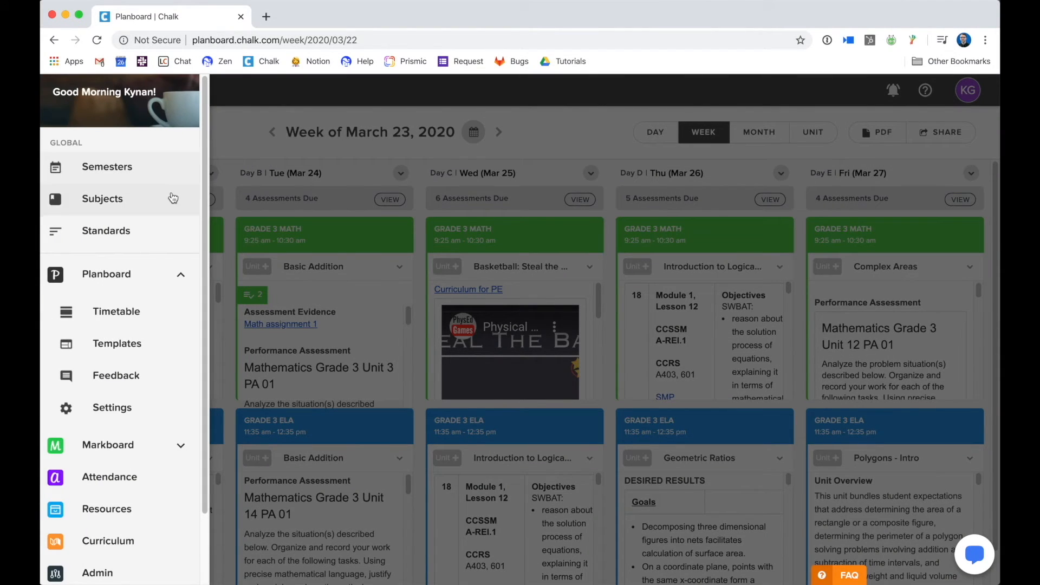
pyautogui.moveTo(102, 199)
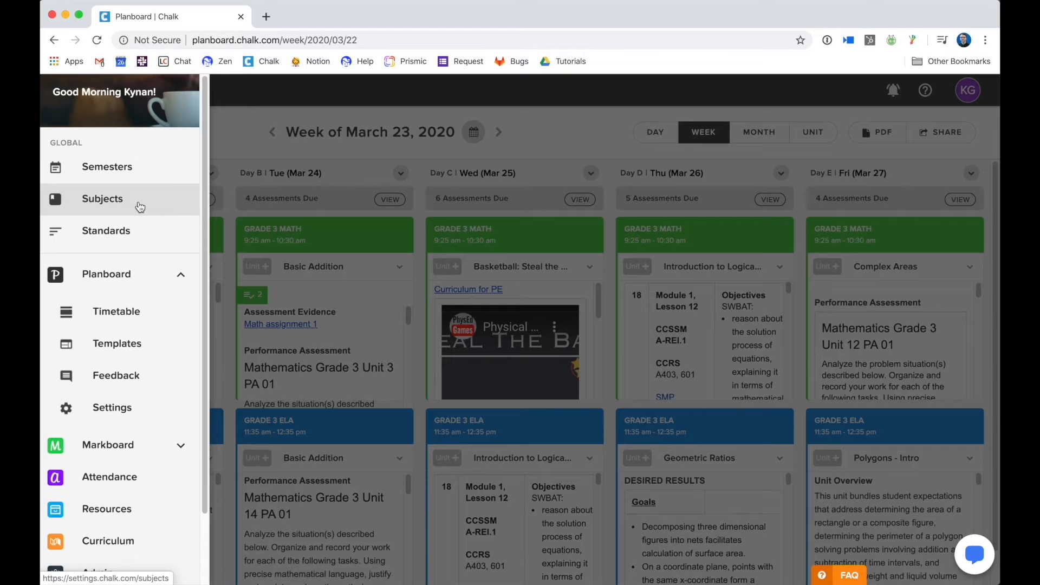
pyautogui.click(102, 198)
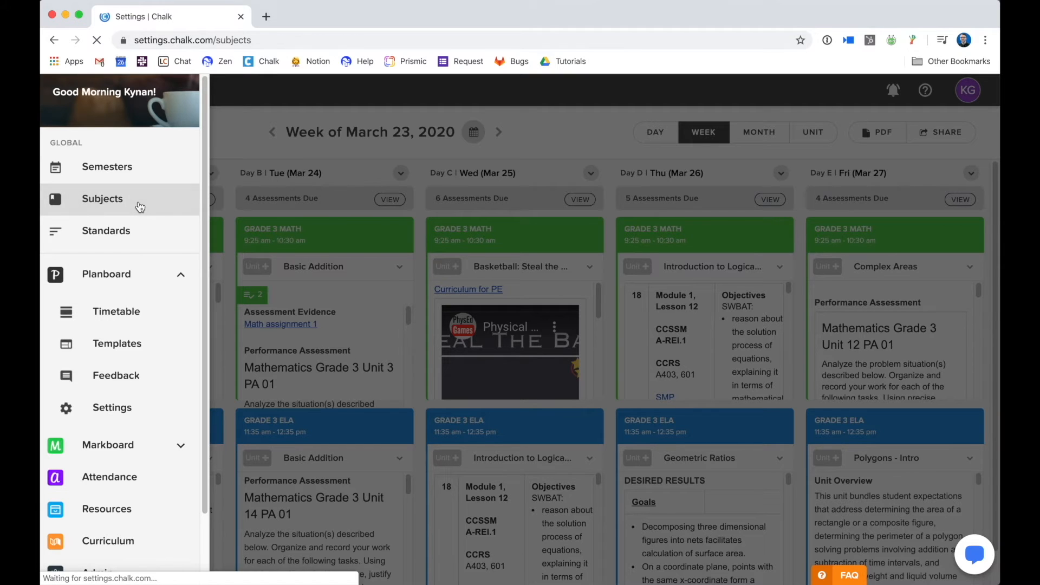
# Expand the Grade 3 Math subject for editing and view the FAQ help list
pyautogui.click(103, 198)
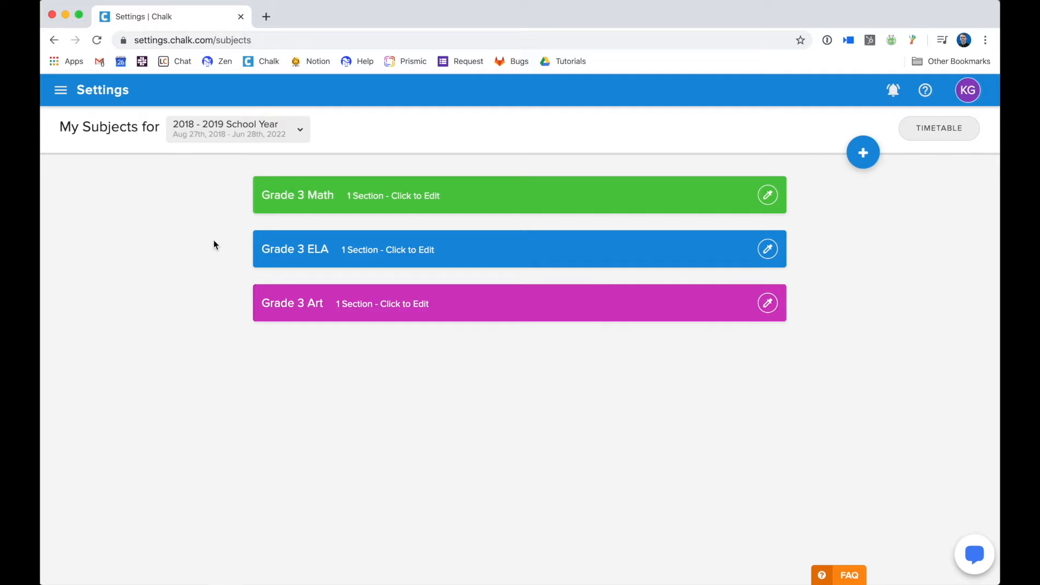
pyautogui.click(297, 195)
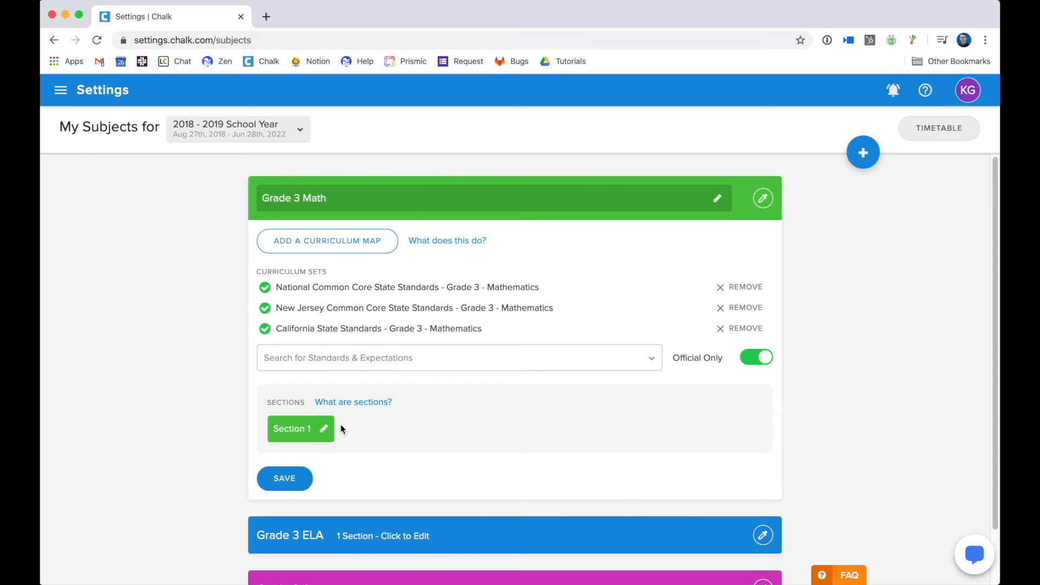
pyautogui.moveTo(753, 522)
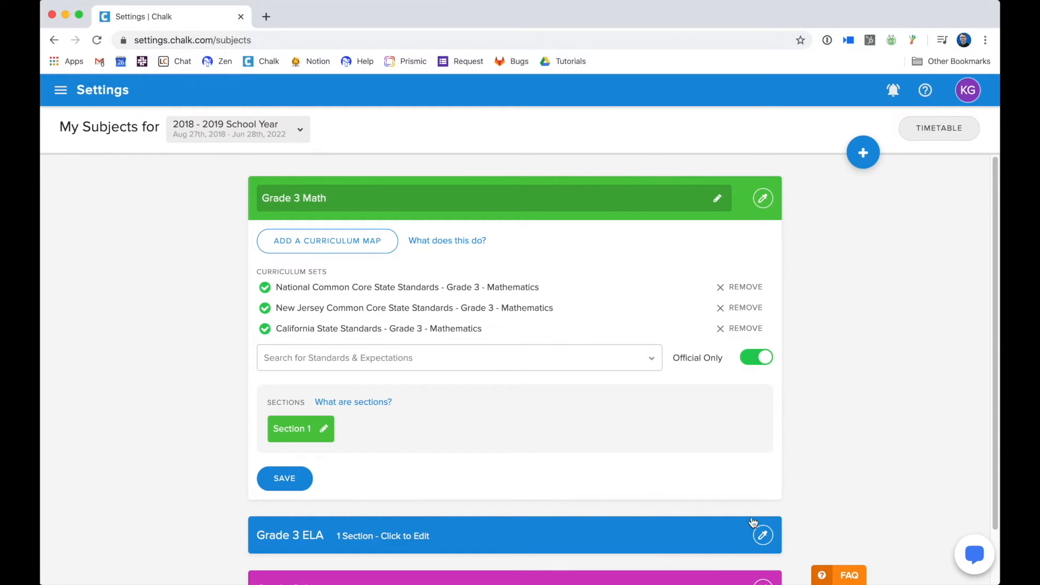
pyautogui.click(839, 572)
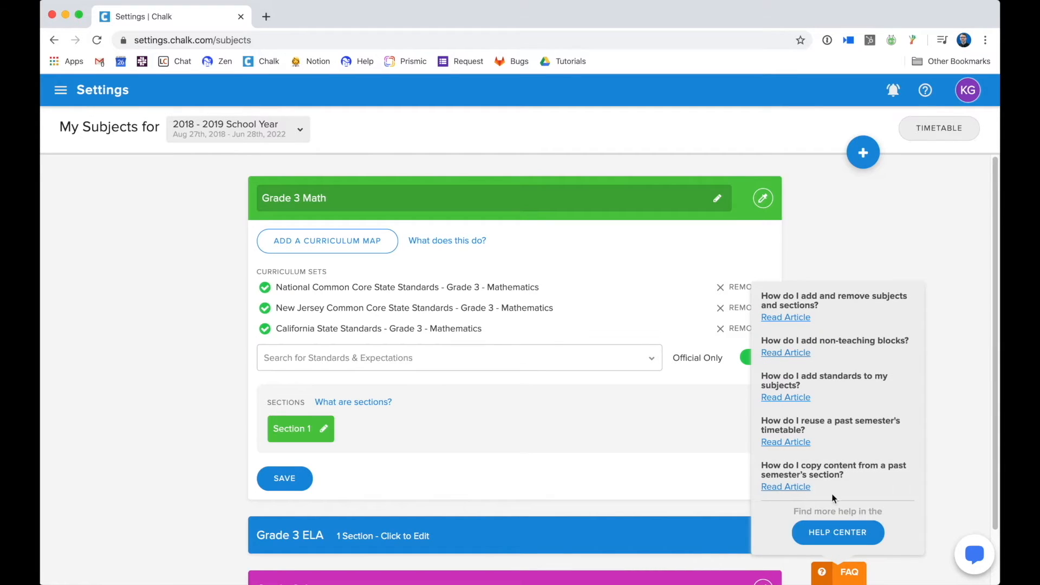
pyautogui.moveTo(779, 329)
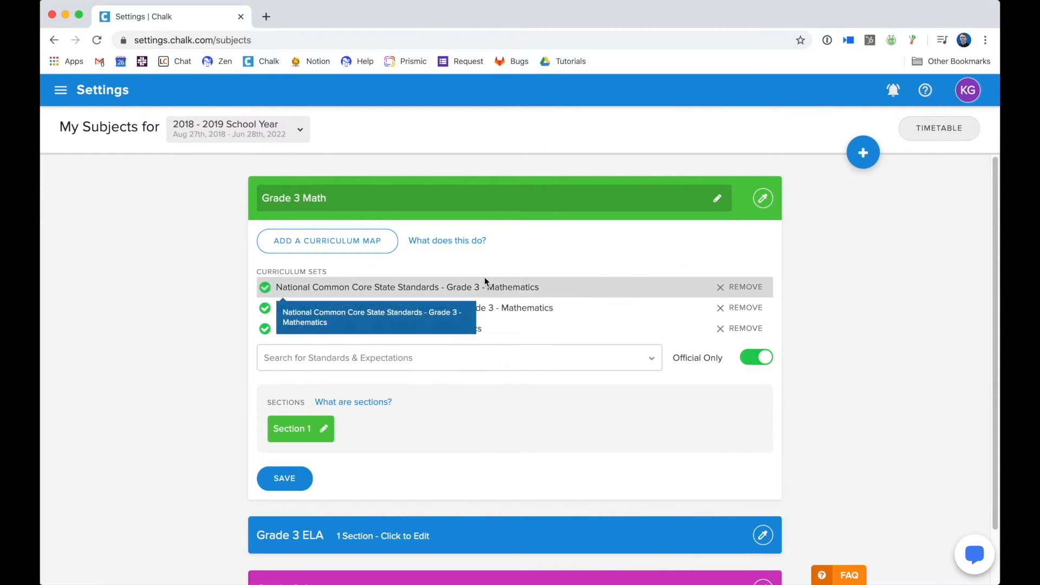
pyautogui.moveTo(475, 262)
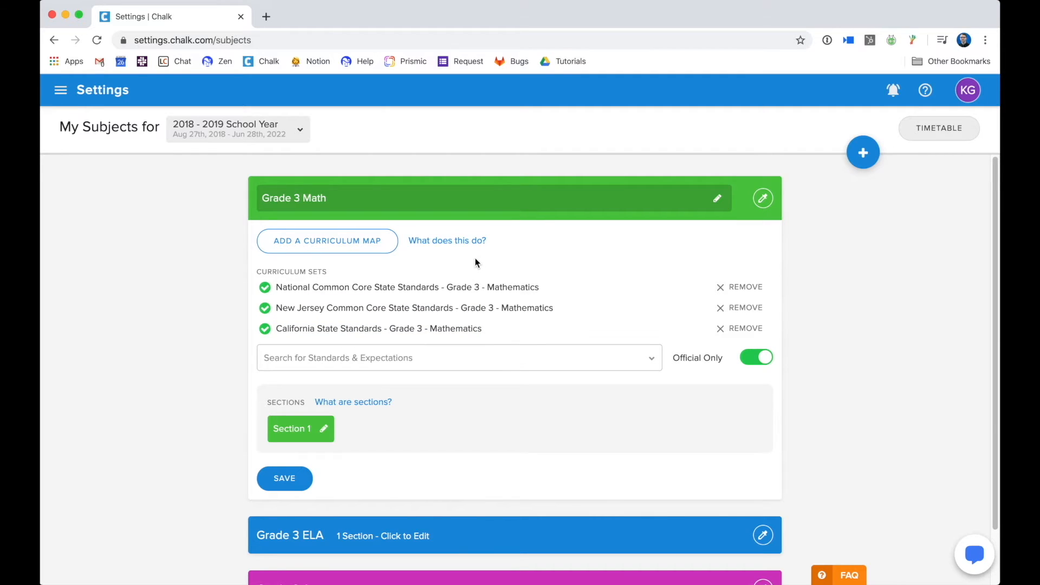
pyautogui.moveTo(327, 239)
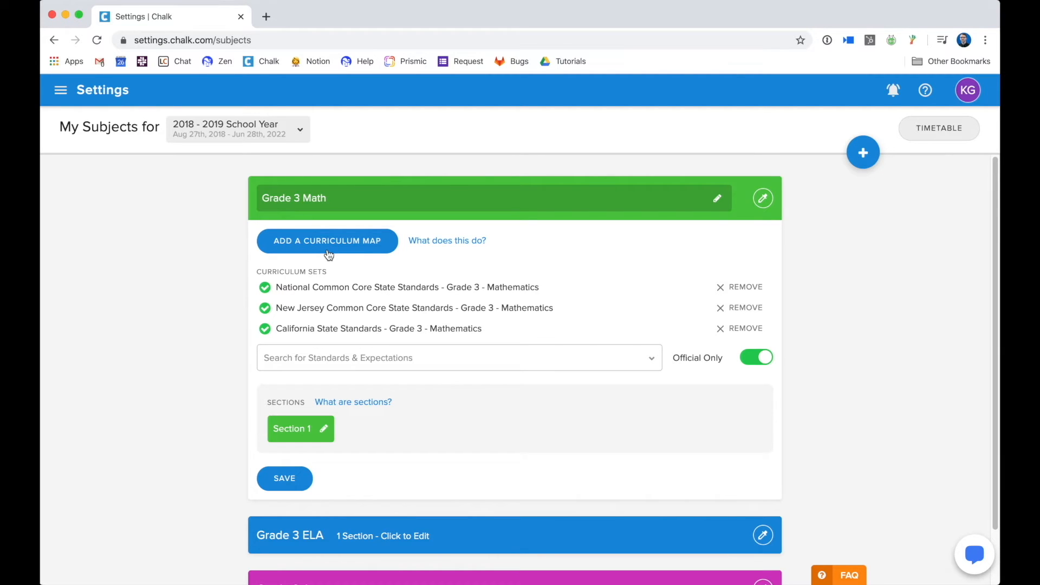
# Start attaching a curriculum map to Grade 3 Math and browse the available maps
pyautogui.click(327, 239)
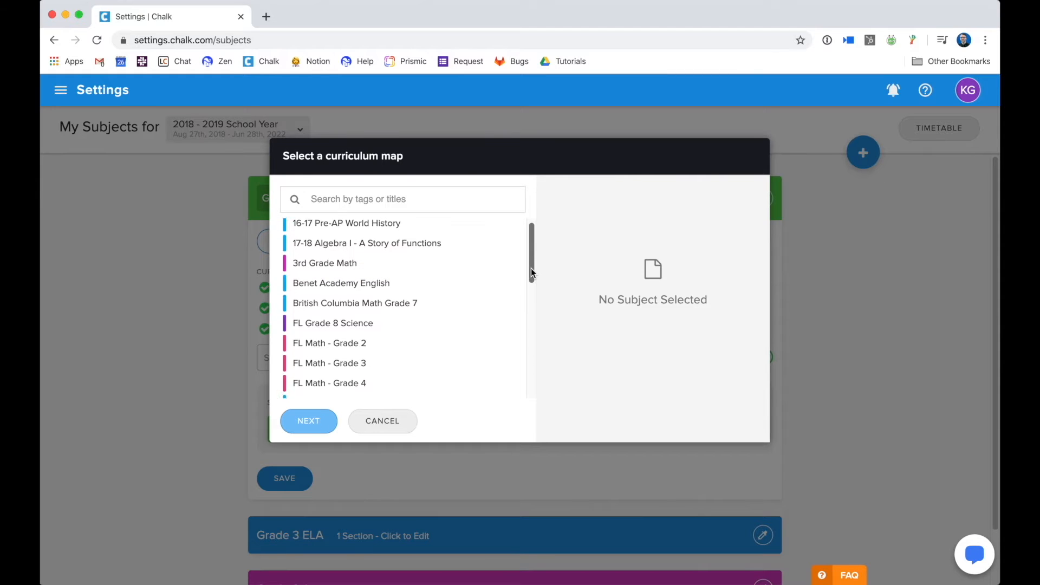
pyautogui.scroll(-3)
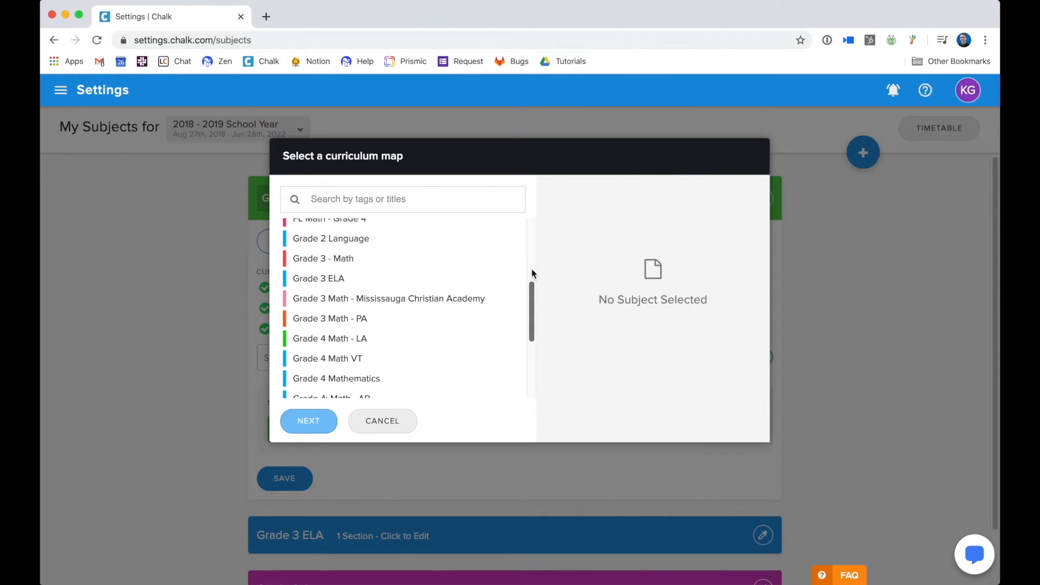
pyautogui.scroll(-3)
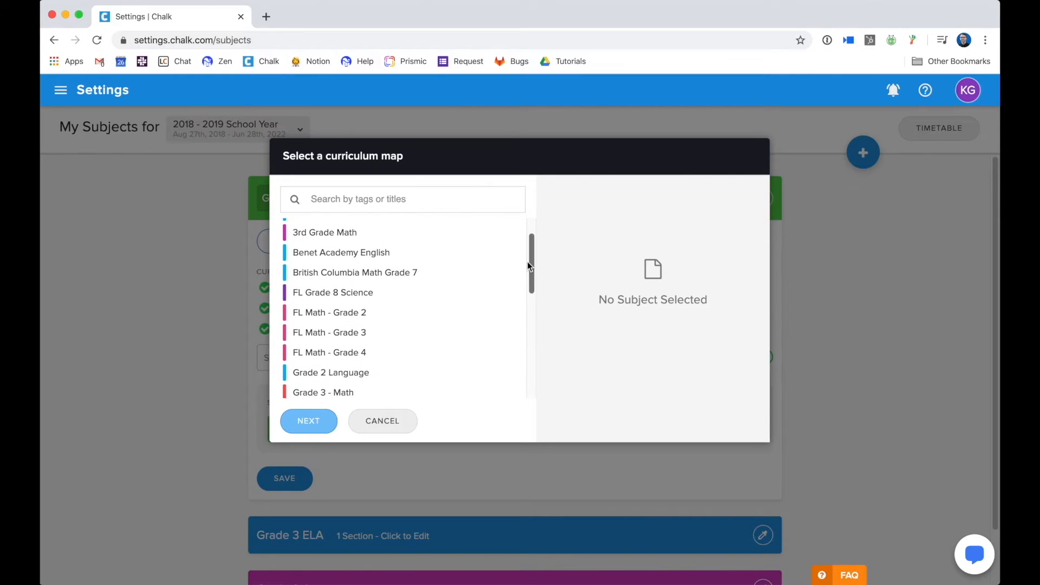
pyautogui.scroll(3)
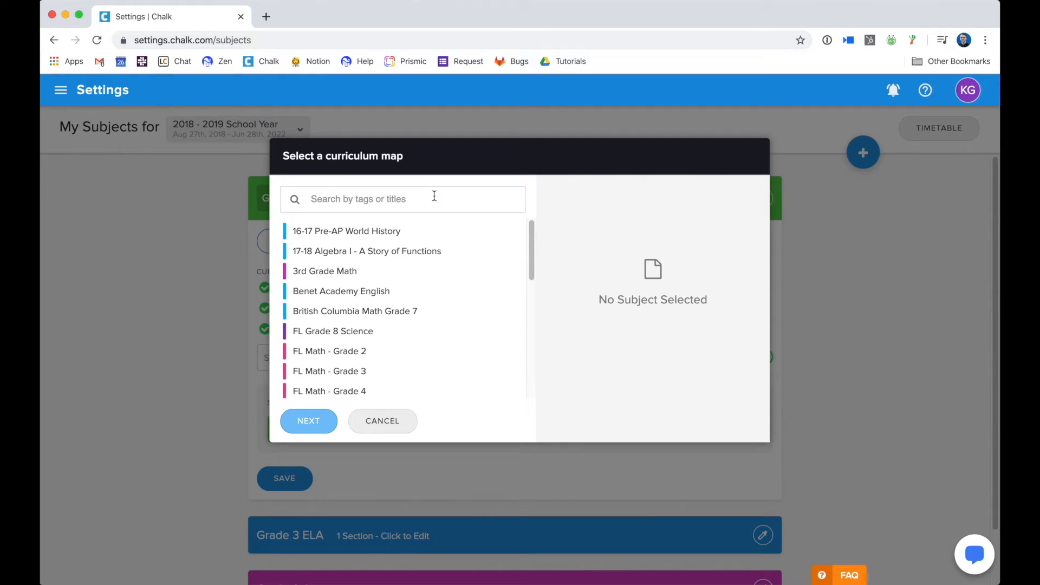
pyautogui.click(402, 199)
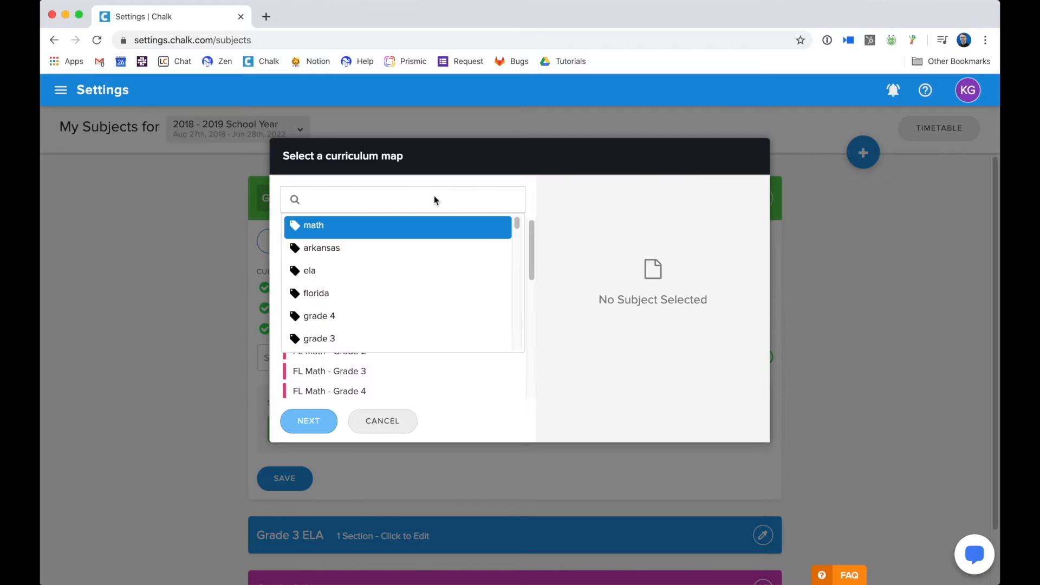
# Filter maps to titles containing 'grade 3' and choose Grade 3 - Math
pyautogui.scroll(-3)
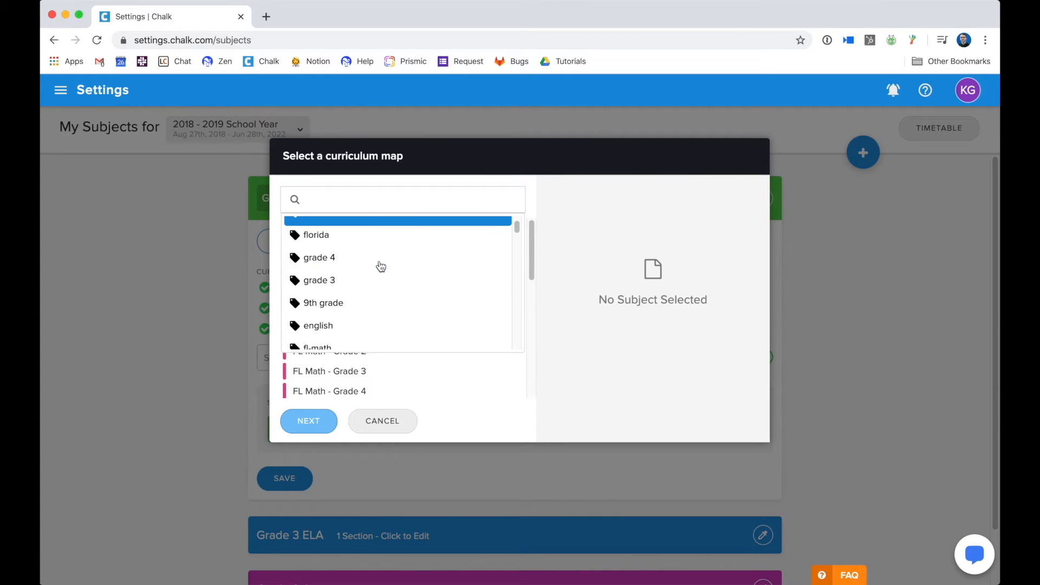
pyautogui.scroll(-3)
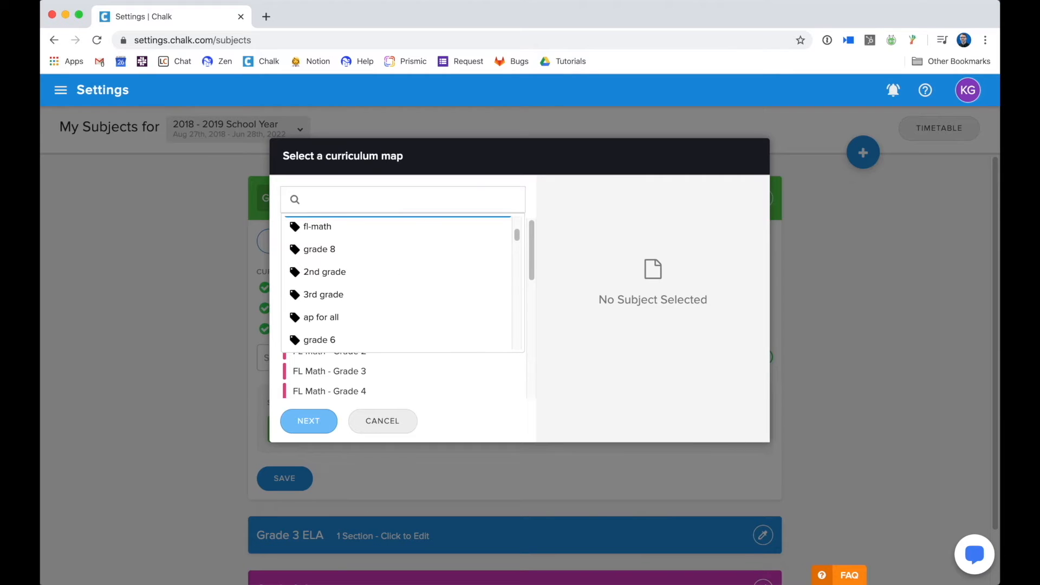
pyautogui.write('grade 3')
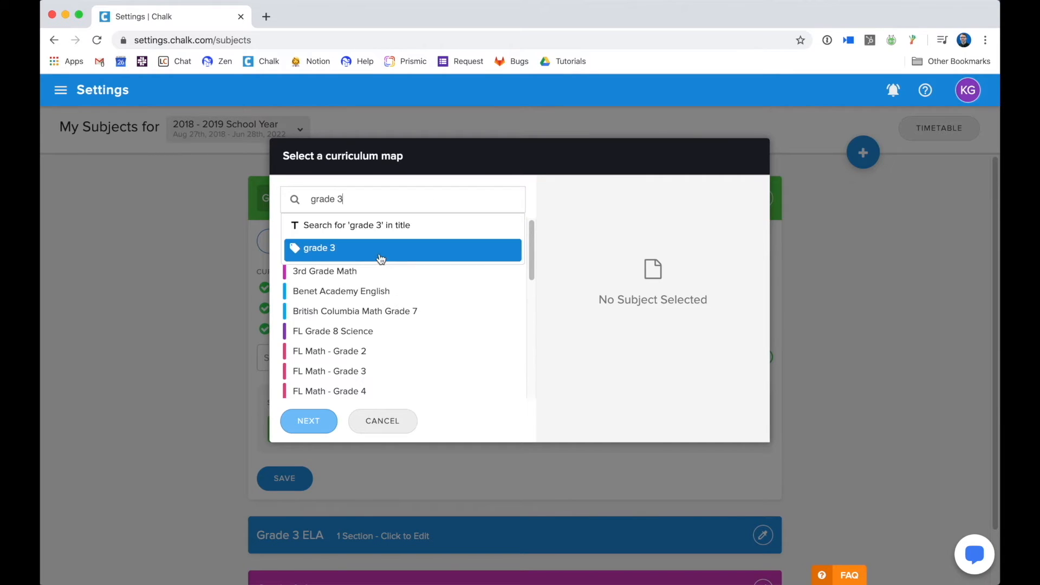
pyautogui.click(319, 247)
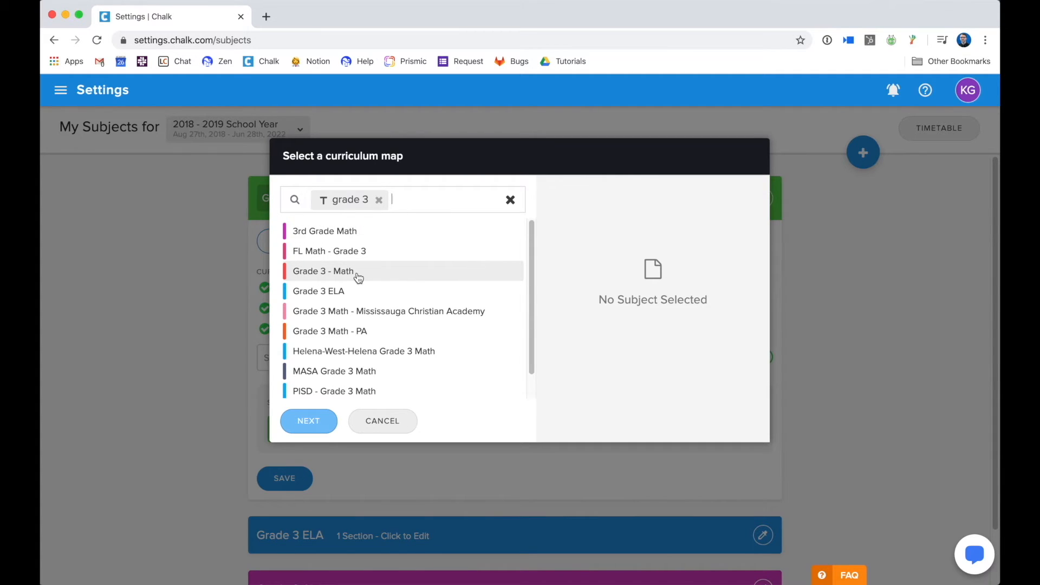
pyautogui.click(322, 271)
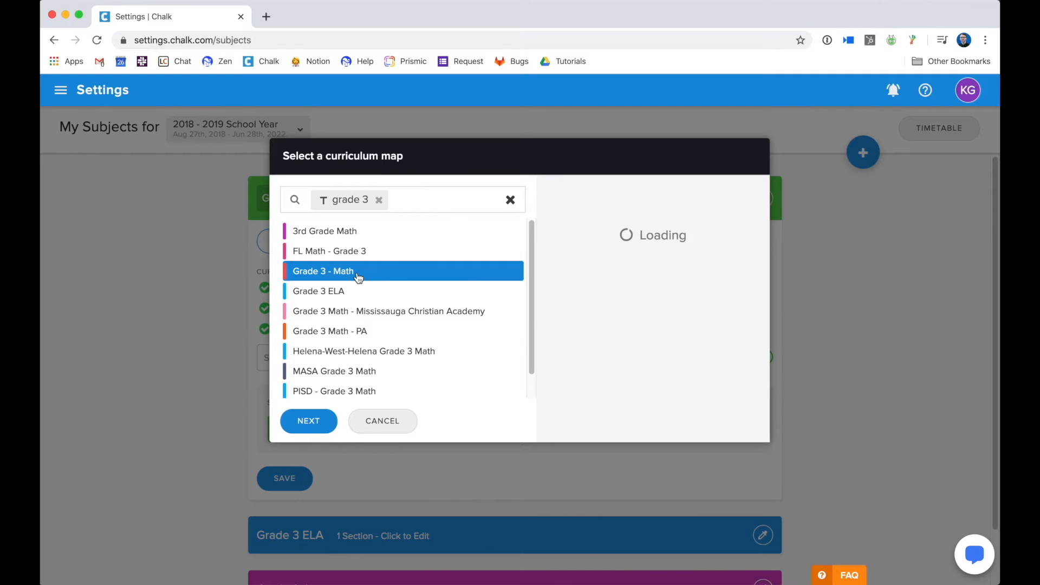
# Confirm the Grade 3 - Math map and continue to the Schedule Your Units step
pyautogui.click(323, 271)
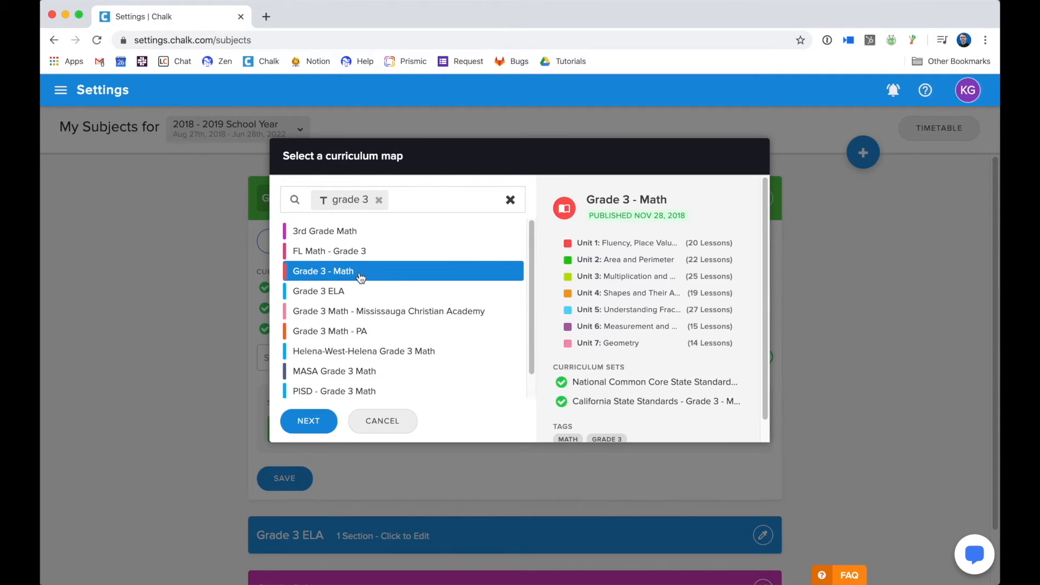
pyautogui.moveTo(553, 252)
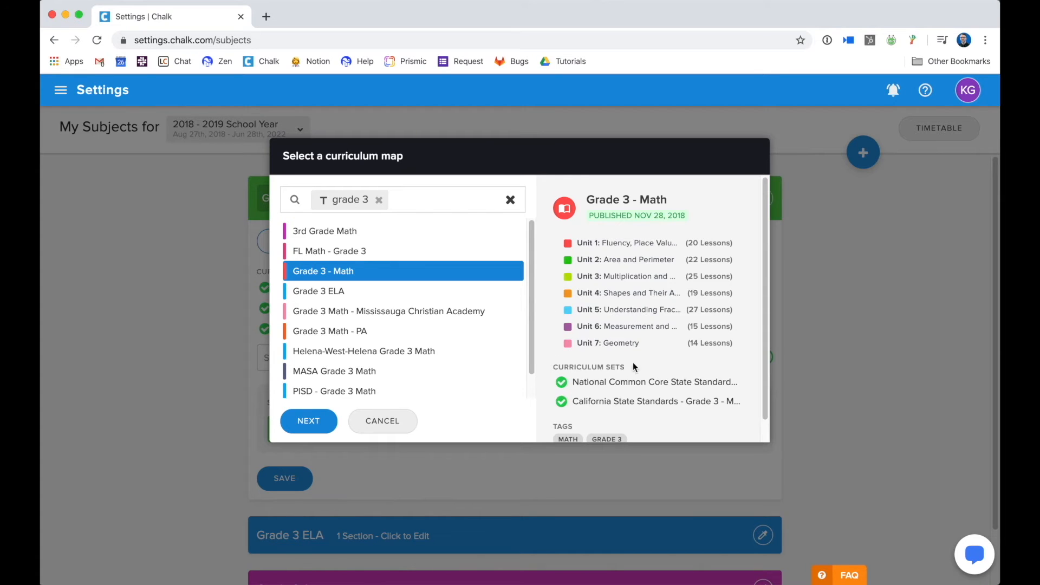
pyautogui.moveTo(714, 355)
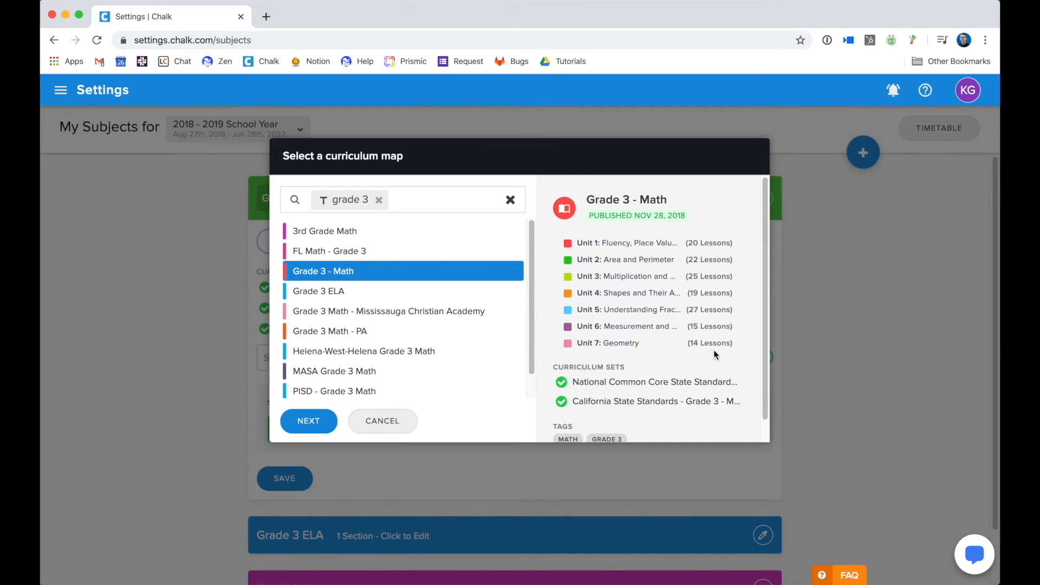
pyautogui.moveTo(547, 387)
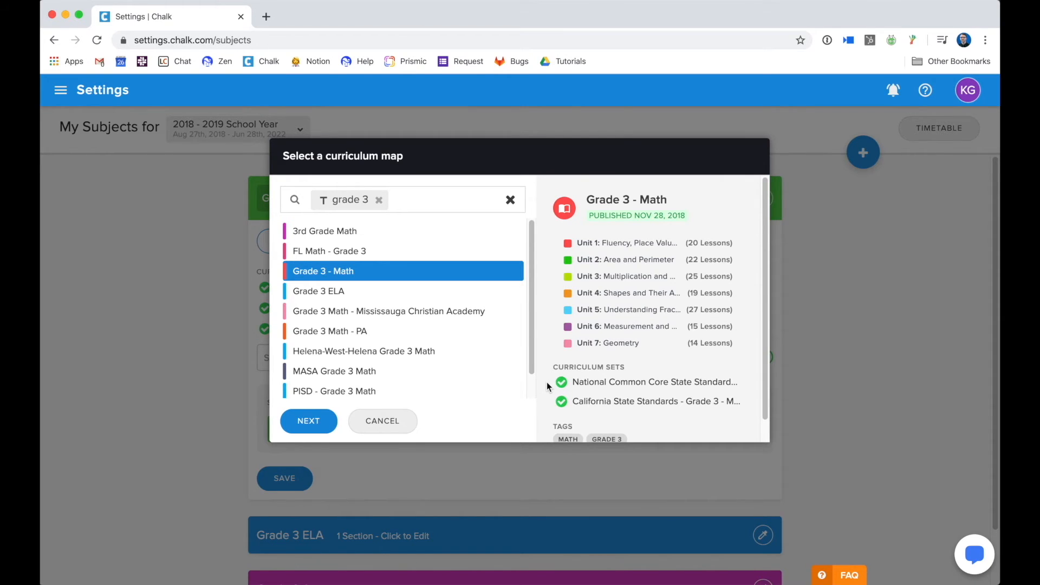
pyautogui.click(307, 420)
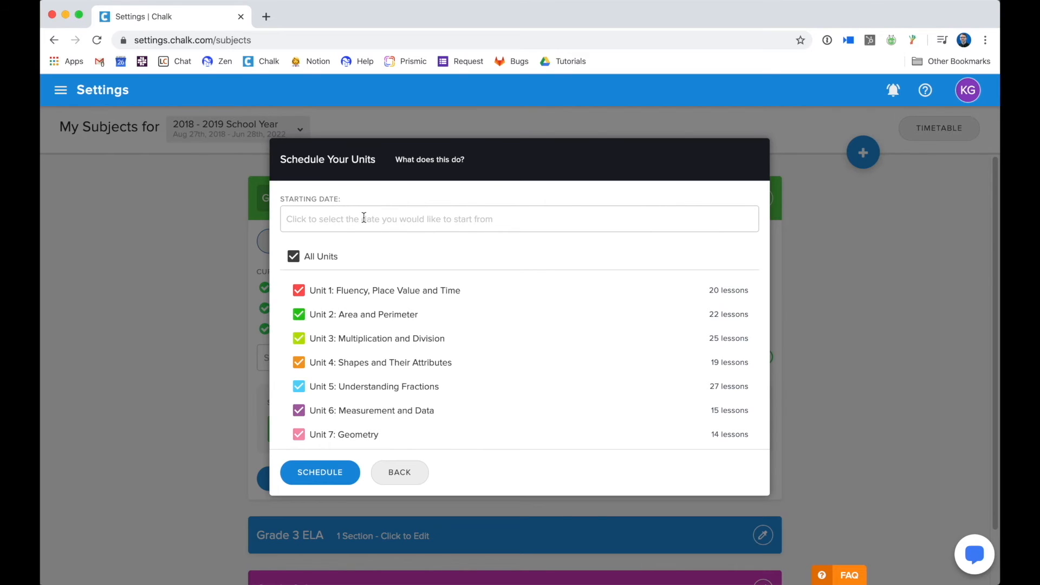
# Browse the starting-date calendar and toggle the unit checkboxes, including Unit 3: Multiplication and Division
pyautogui.click(519, 218)
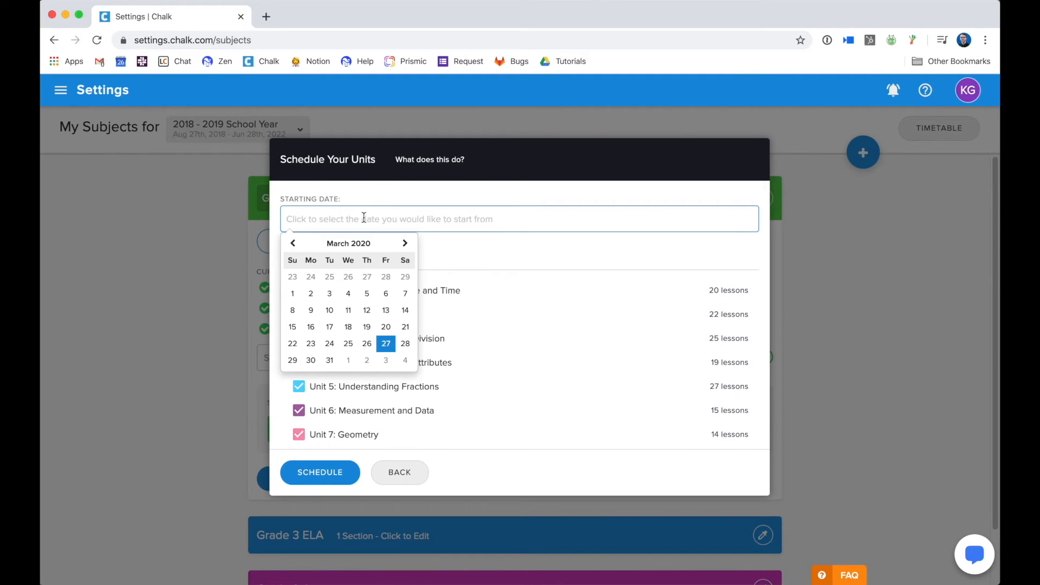
pyautogui.moveTo(662, 245)
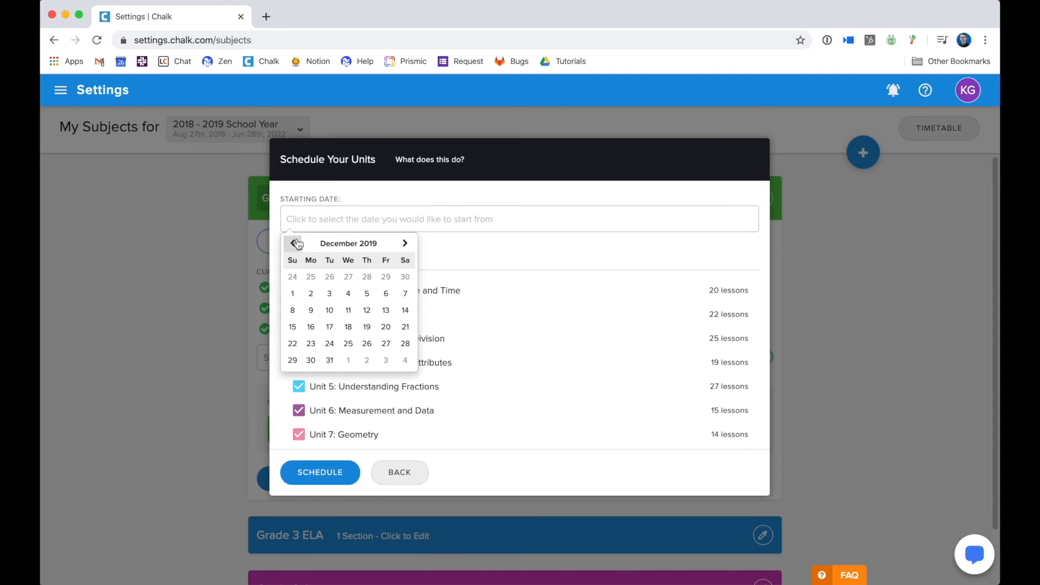
pyautogui.click(292, 242)
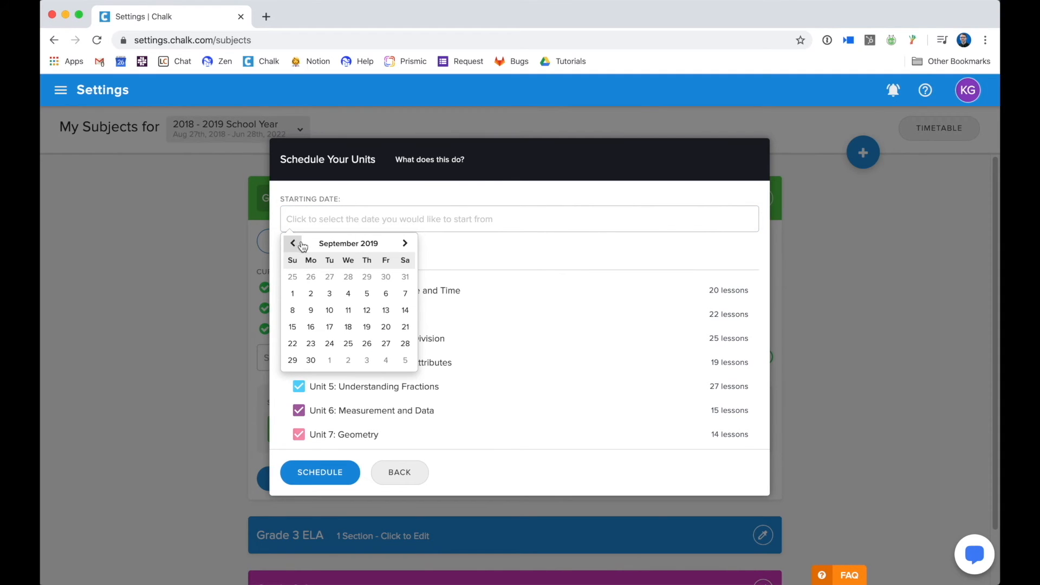
pyautogui.moveTo(310, 310)
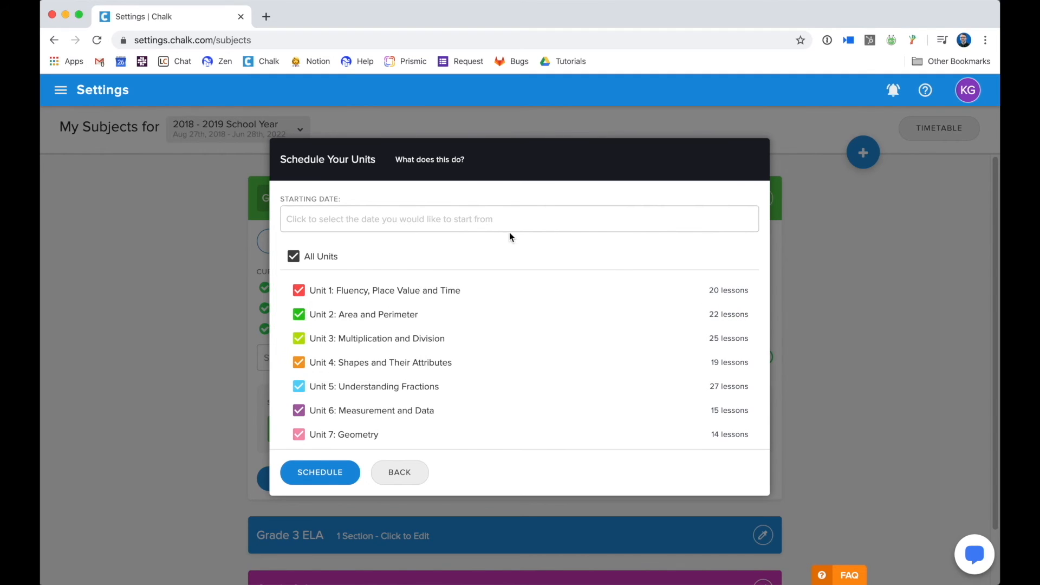
pyautogui.moveTo(395, 262)
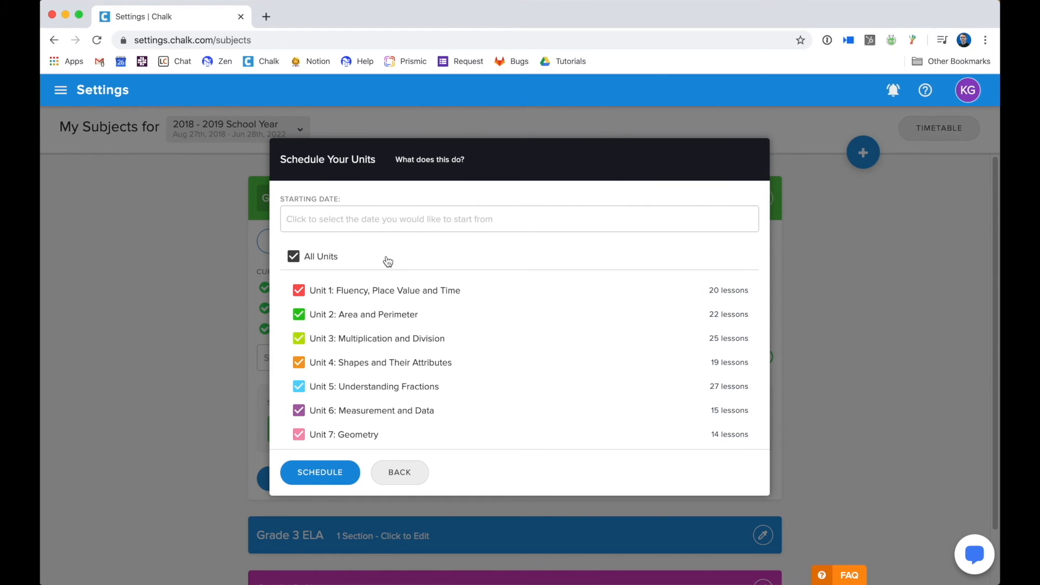
pyautogui.click(293, 256)
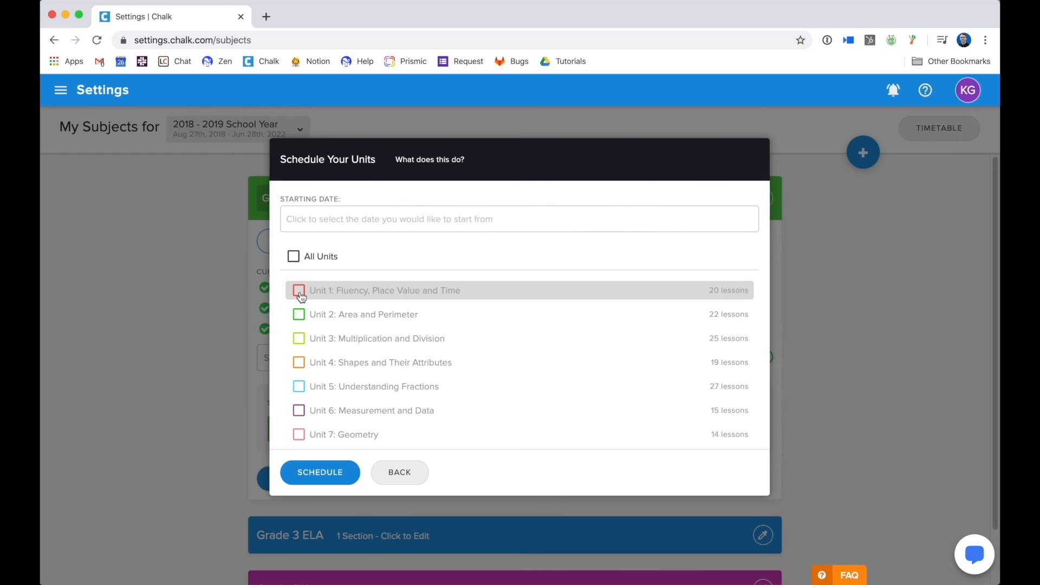
pyautogui.moveTo(299, 316)
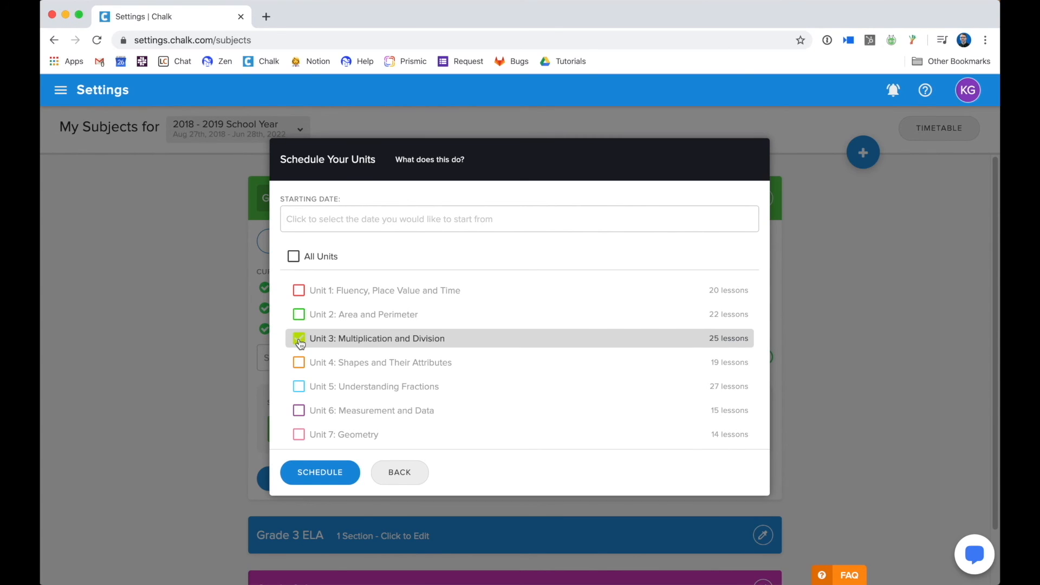
pyautogui.click(298, 338)
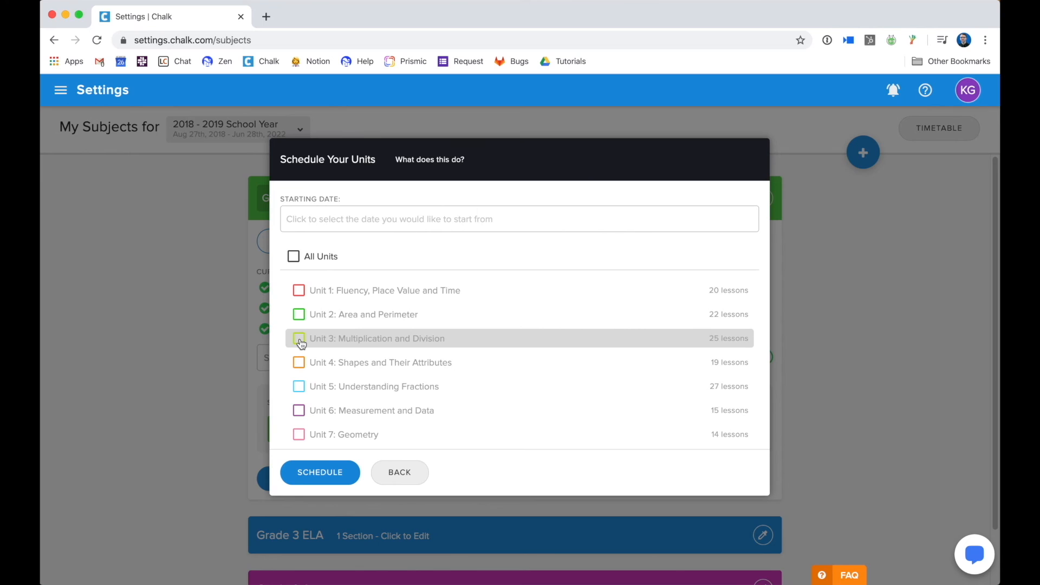
pyautogui.moveTo(367, 262)
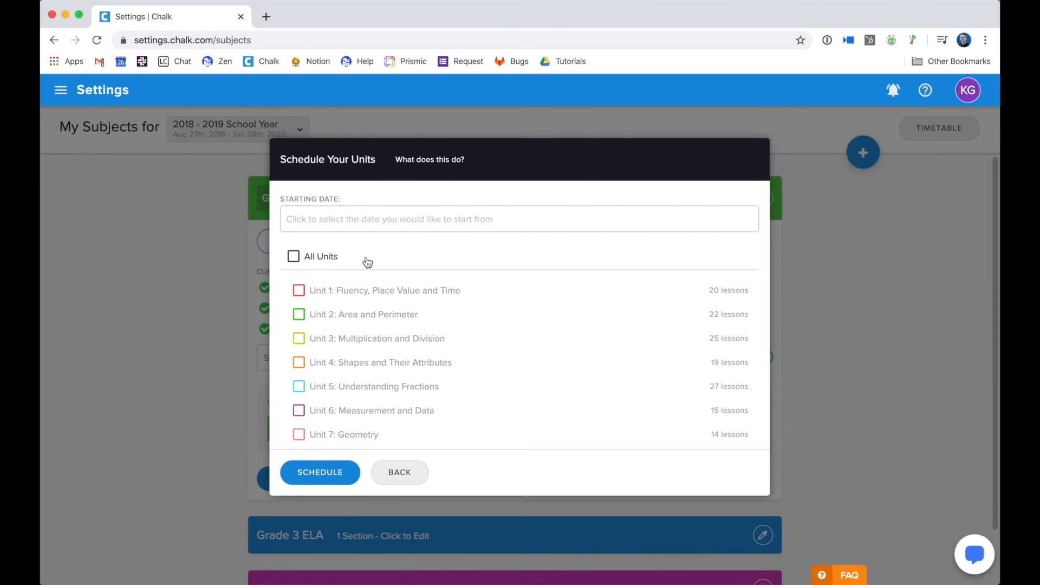
# Set the schedule's starting date to January 6, 2020
pyautogui.click(520, 219)
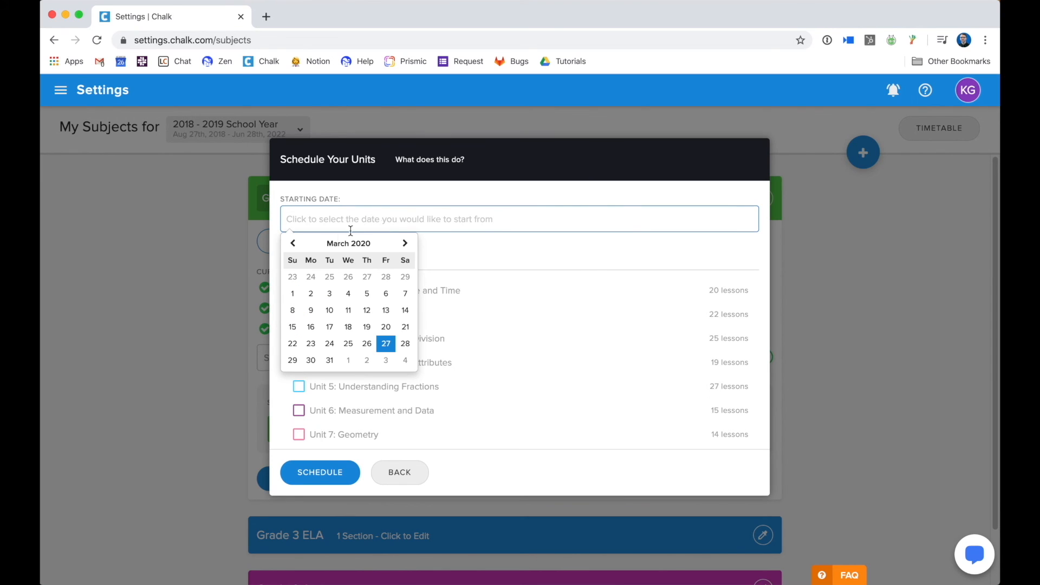
pyautogui.click(293, 242)
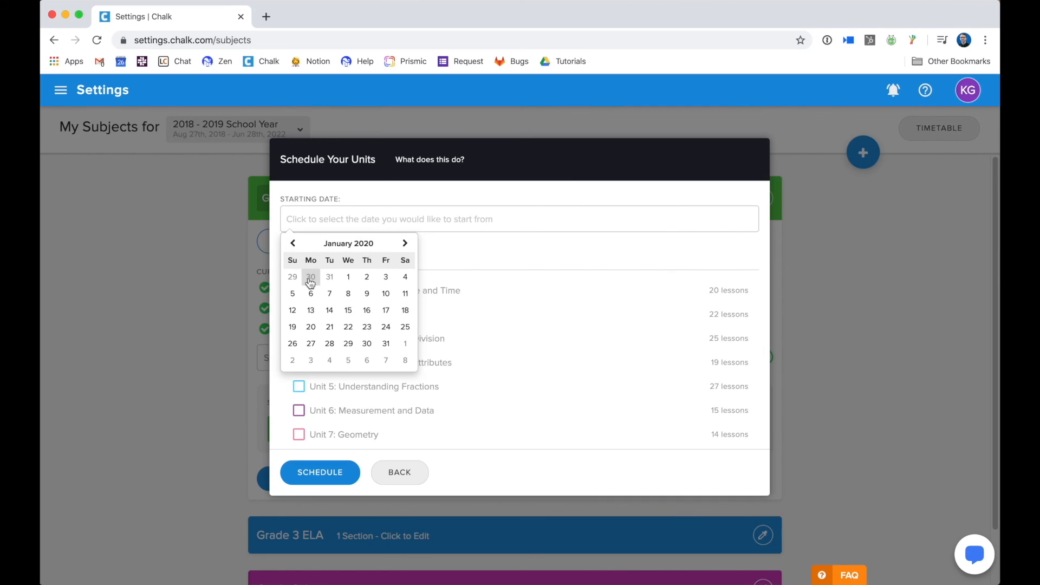
pyautogui.click(310, 293)
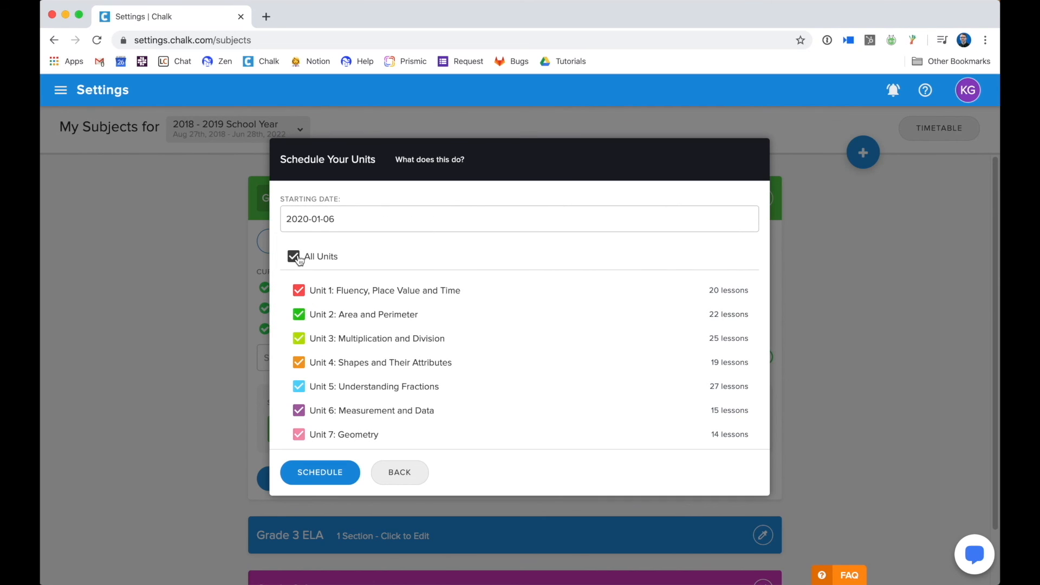
pyautogui.moveTo(332, 425)
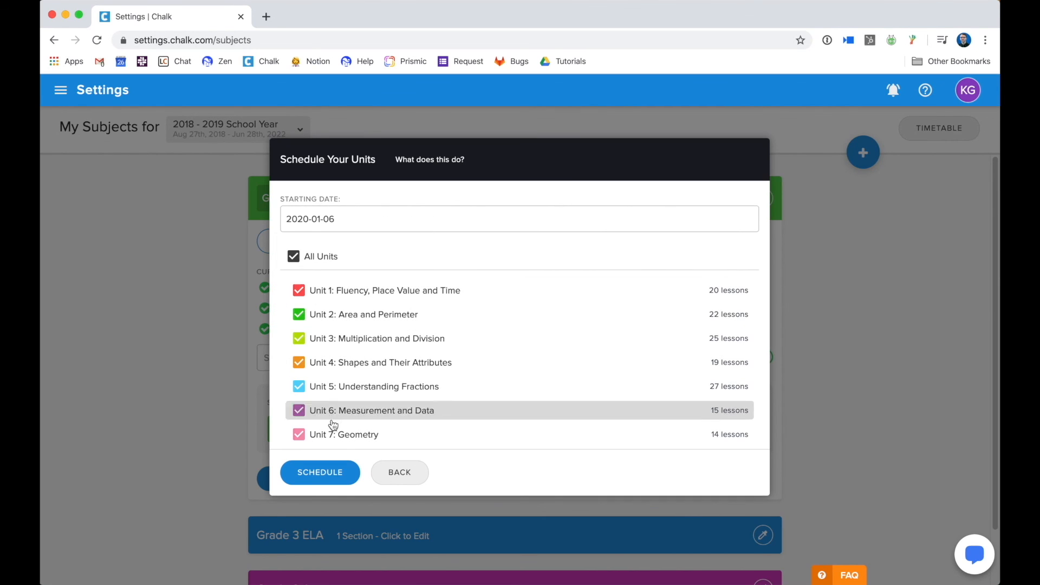
pyautogui.moveTo(350, 455)
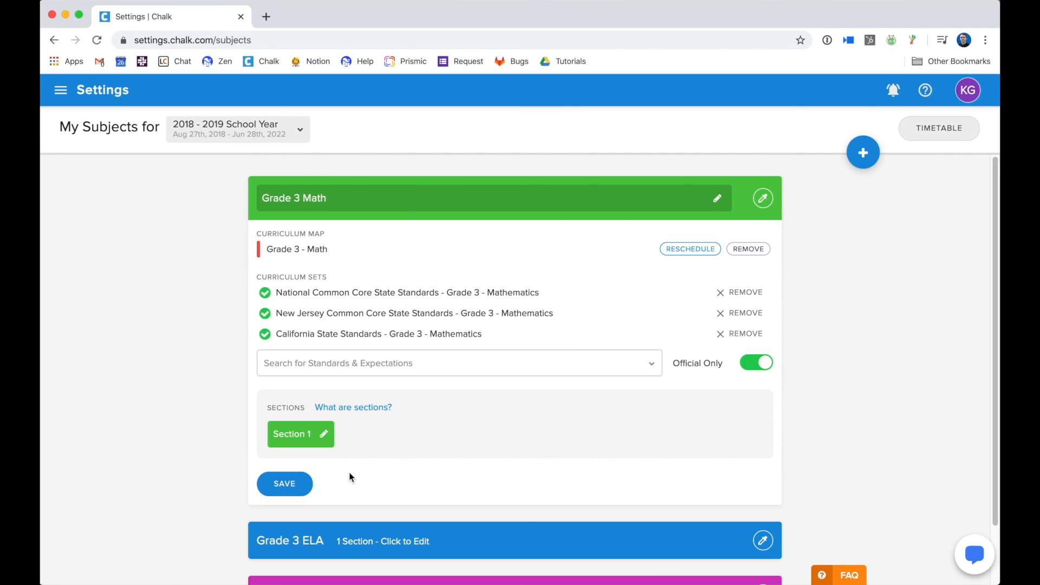
pyautogui.moveTo(448, 433)
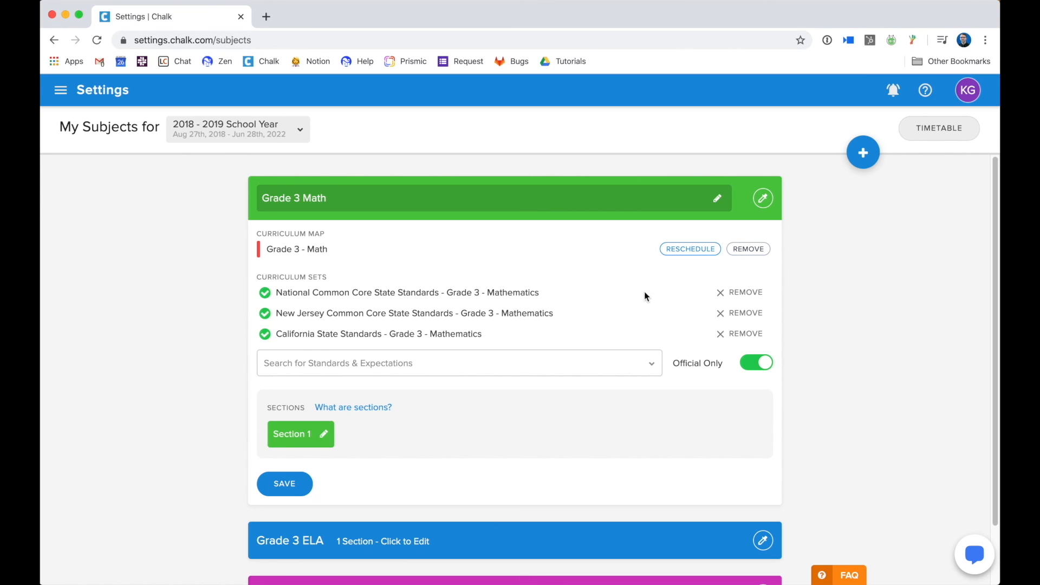
# Save the Grade 3 Math subject with the attached curriculum map
pyautogui.click(284, 483)
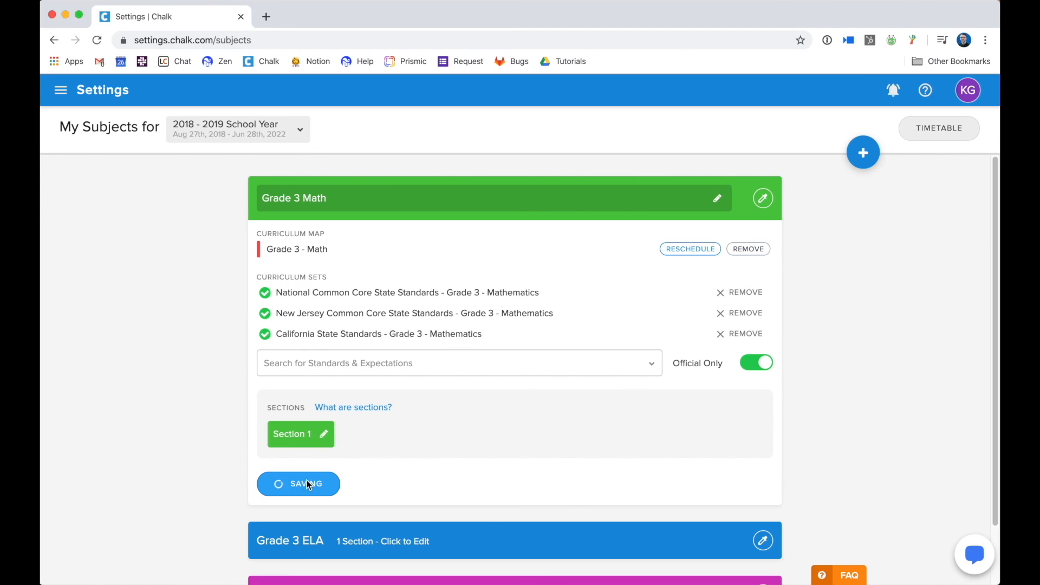